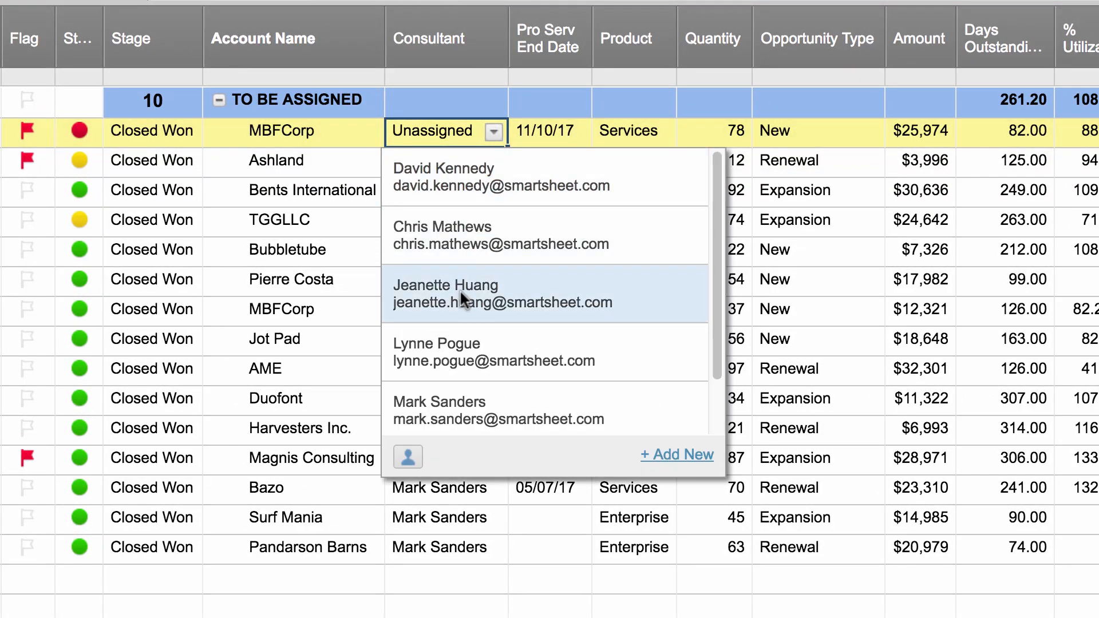
pyautogui.click(445, 294)
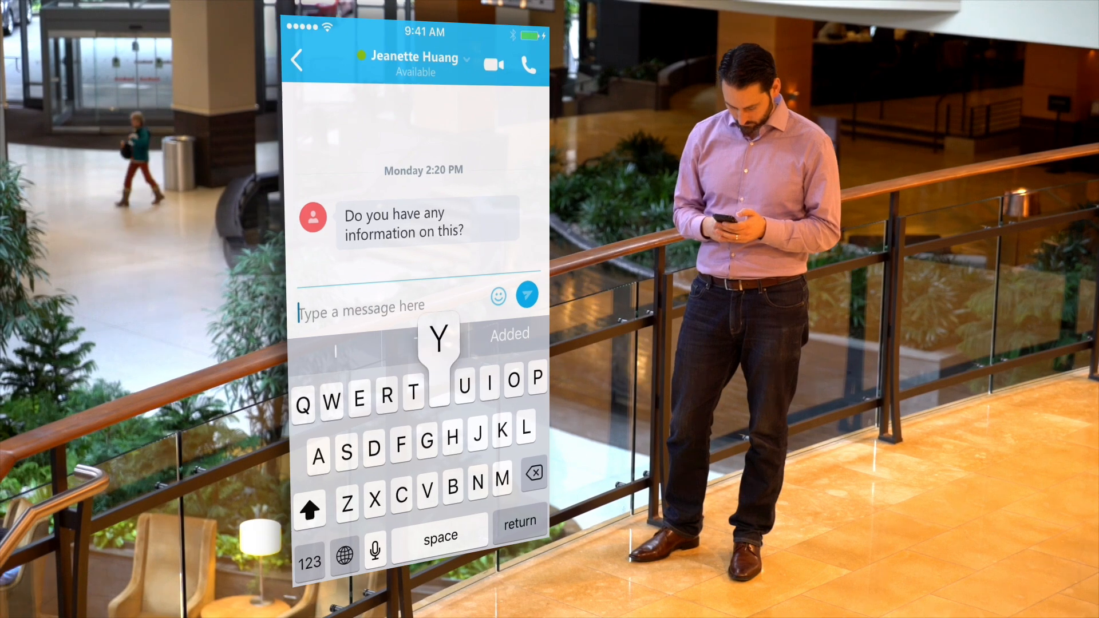
# Begin the reply 'Yes. Just' to the consultant's question in the Skype chat.
pyautogui.write('Yes. Just')
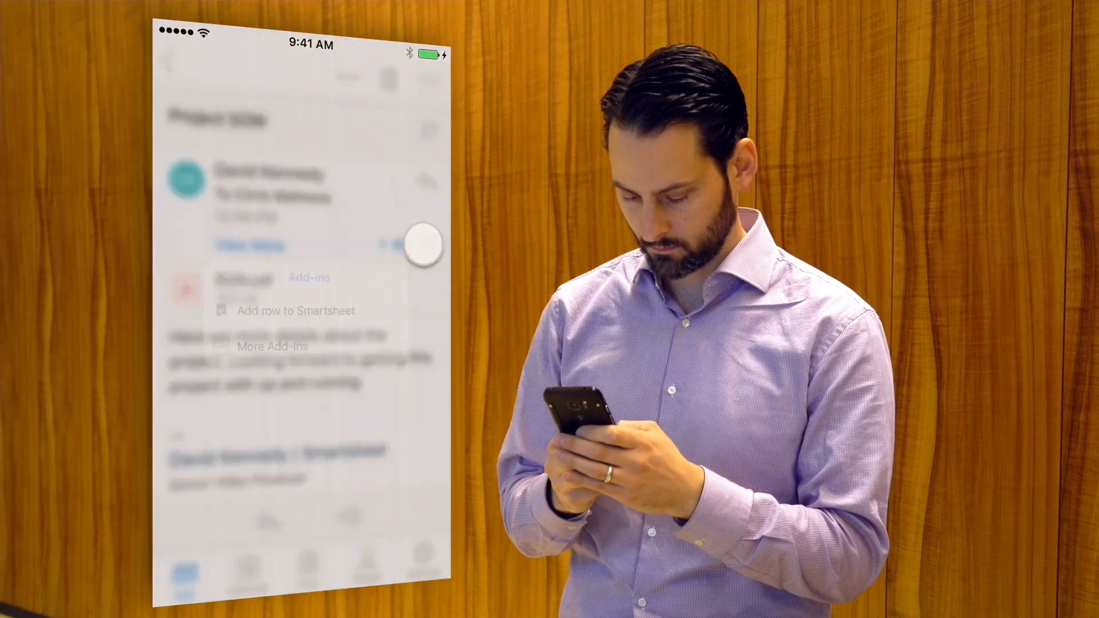
# Send the email's details into Smartsheet, targeting the MBFCorp project on row 16.
pyautogui.click(294, 310)
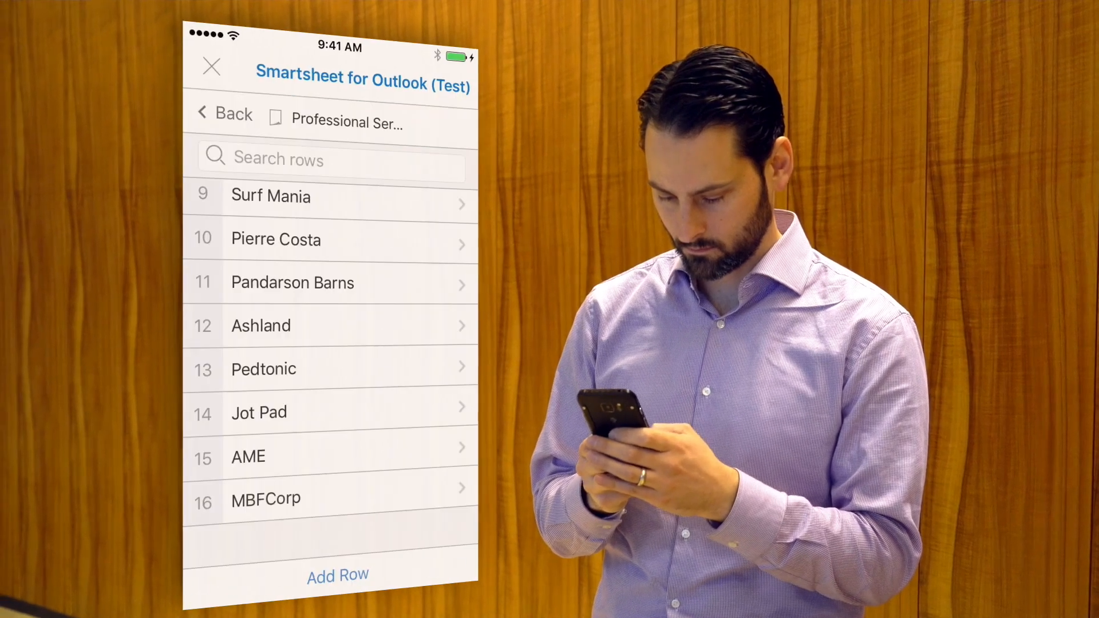
pyautogui.click(265, 499)
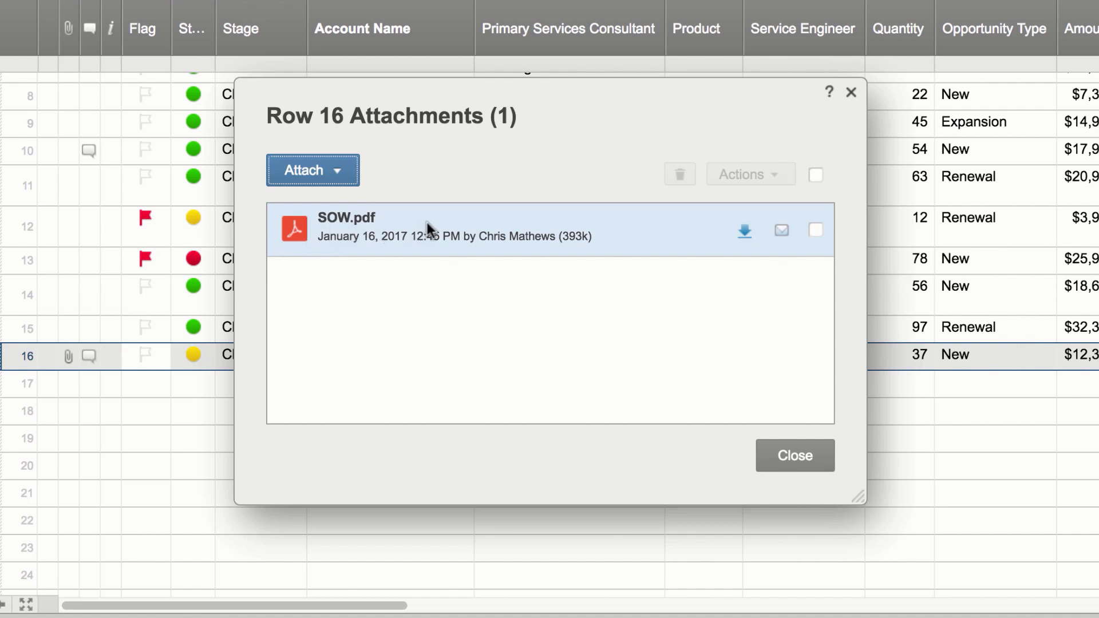
pyautogui.moveTo(397, 221)
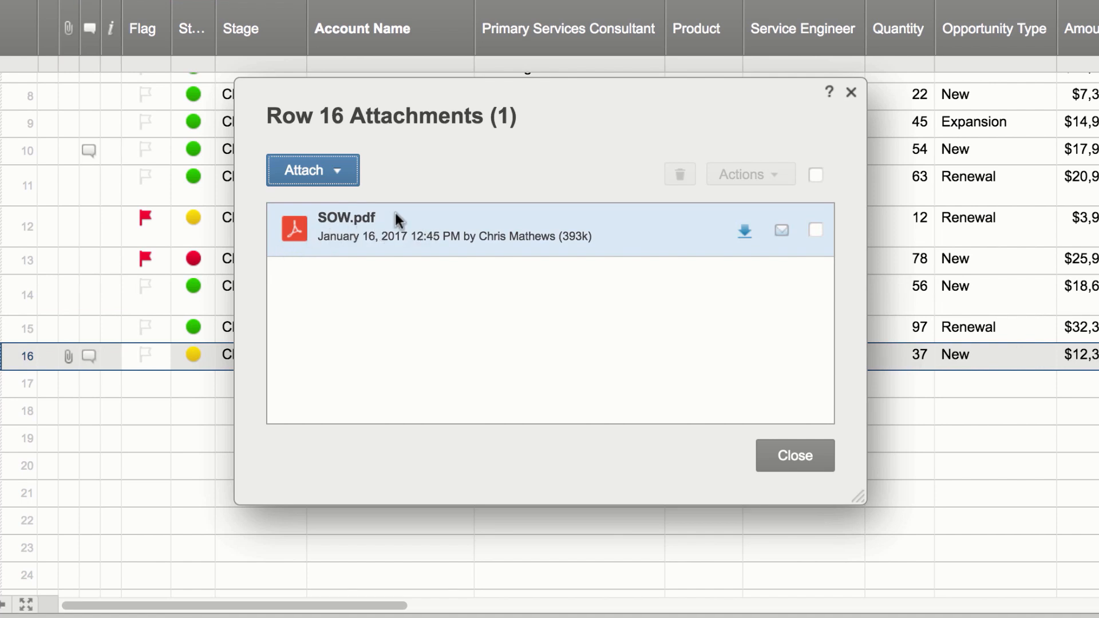
# Attach MBFCorp.ppt from OneDrive to row 16 alongside the existing SOW.pdf.
pyautogui.click(312, 169)
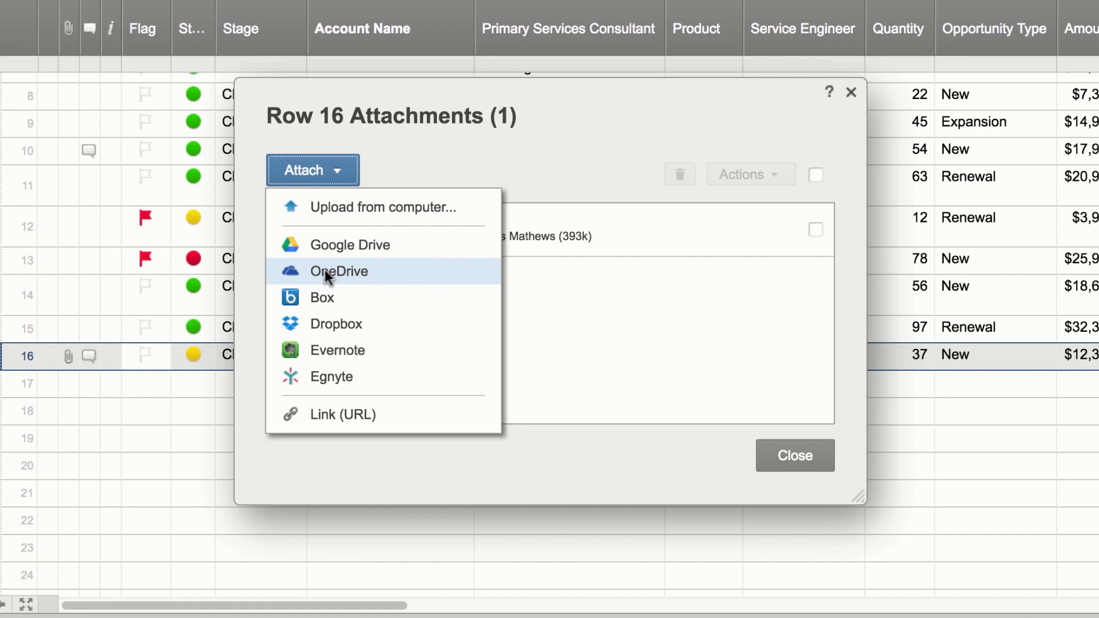
pyautogui.click(338, 271)
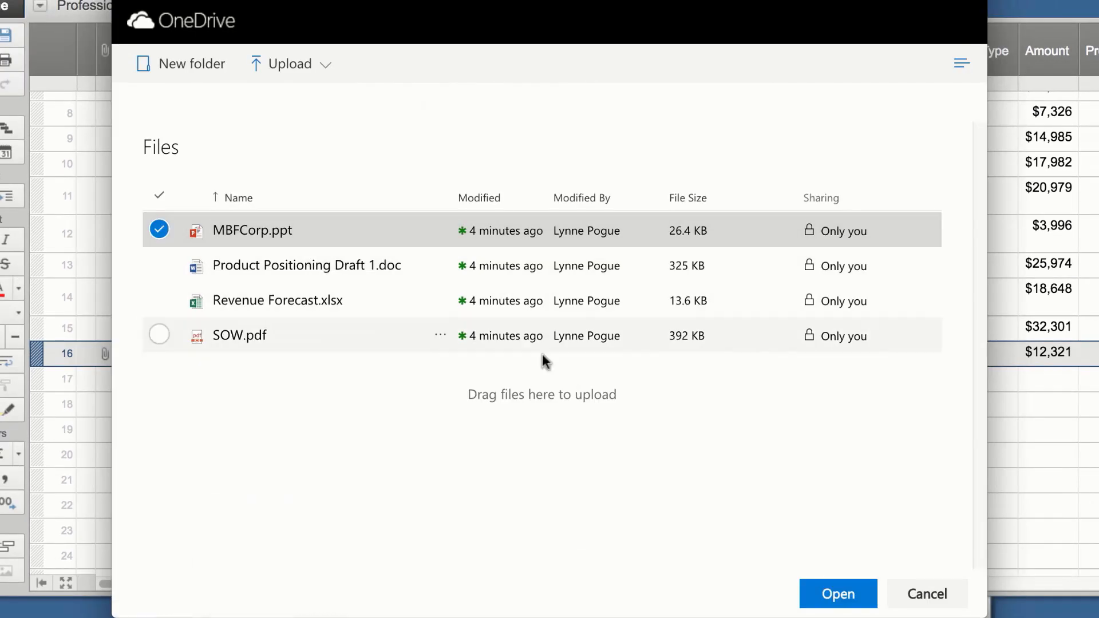
pyautogui.click(837, 593)
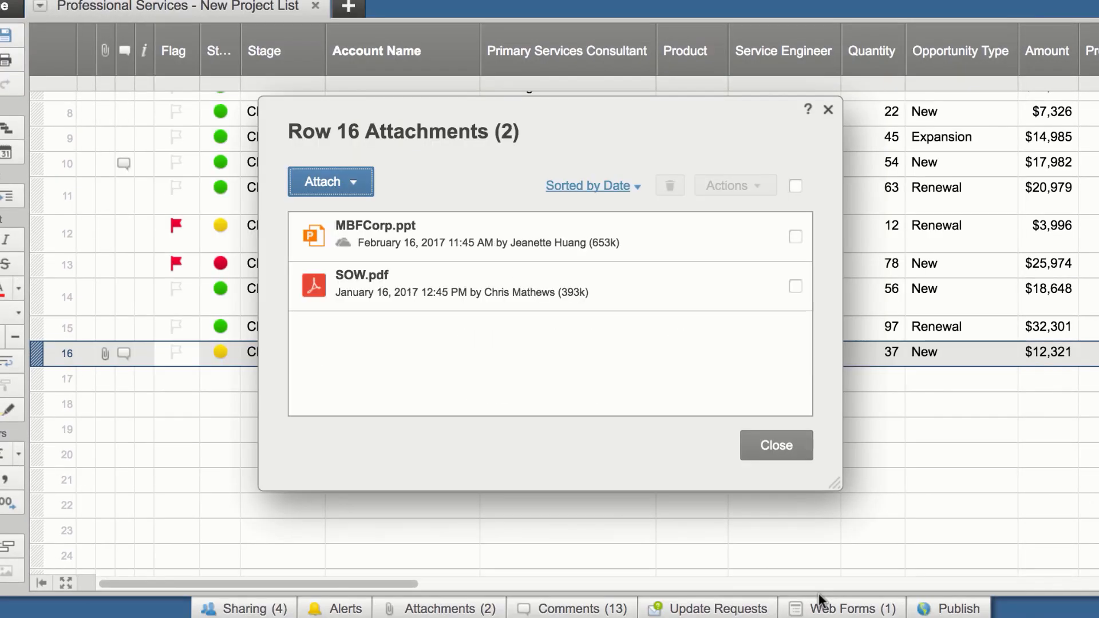